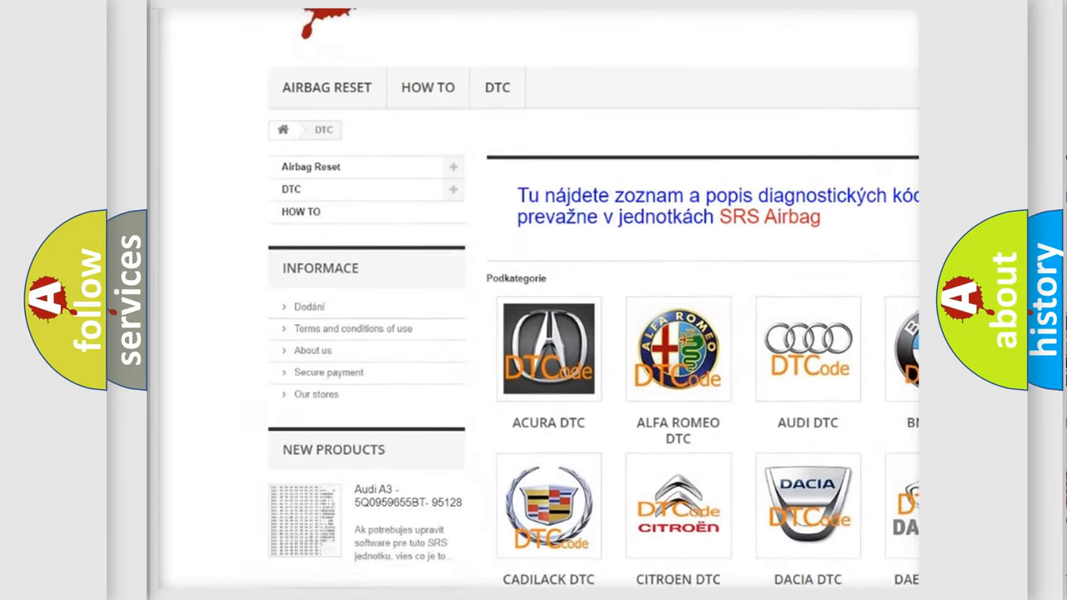
- Scroll down to the slide defining B1421 as poor communication between door multiplex and climate control units
scroll(down, 3)
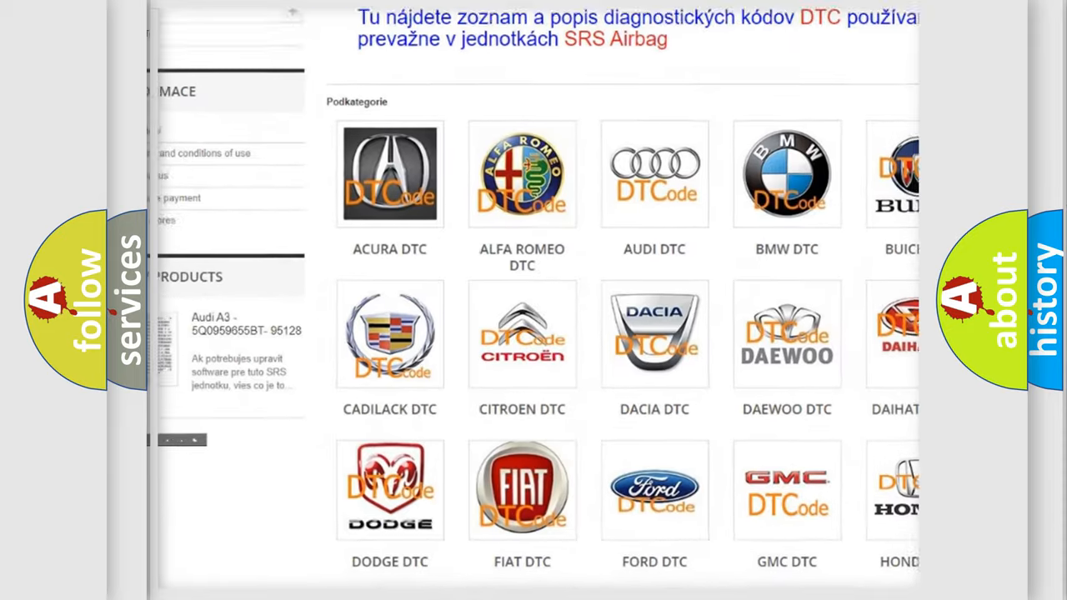
scroll(down, 3)
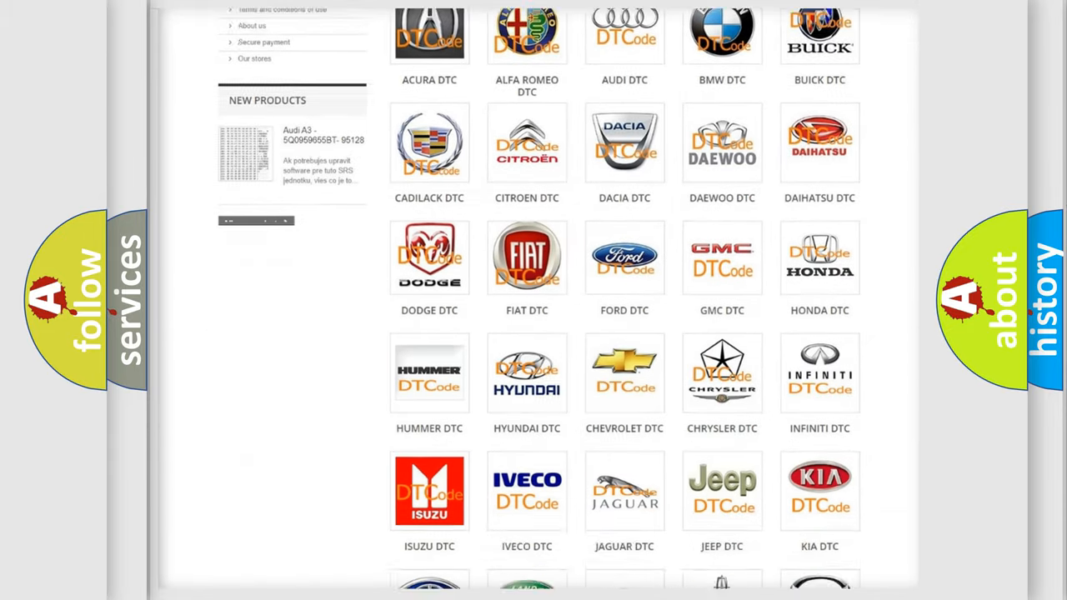
scroll(down, 3)
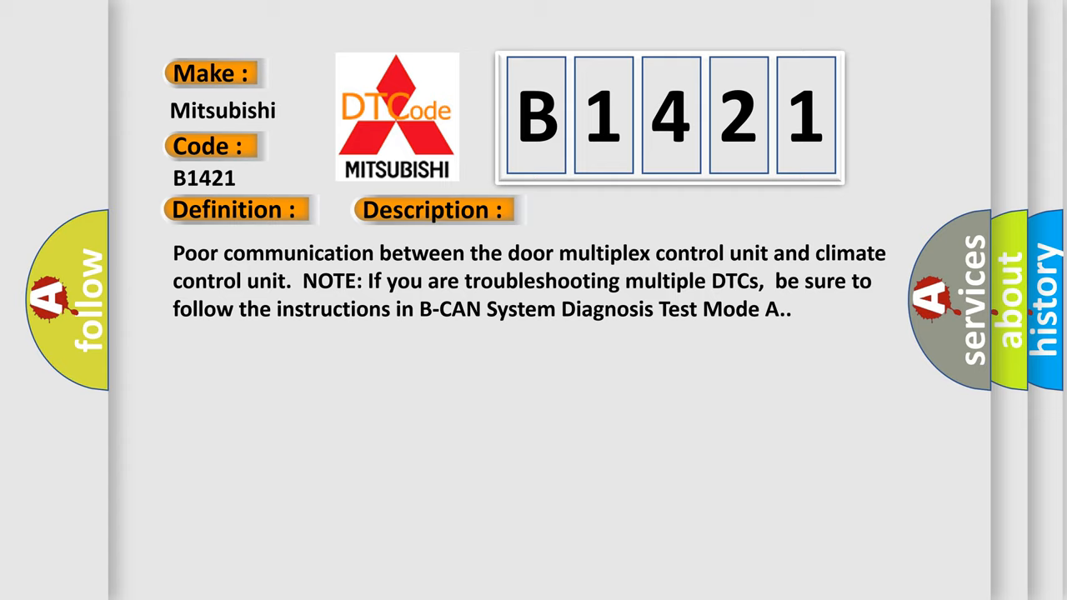
- Advance to the slide listing the causes and checks for Mitsubishi code B1421
click(614, 210)
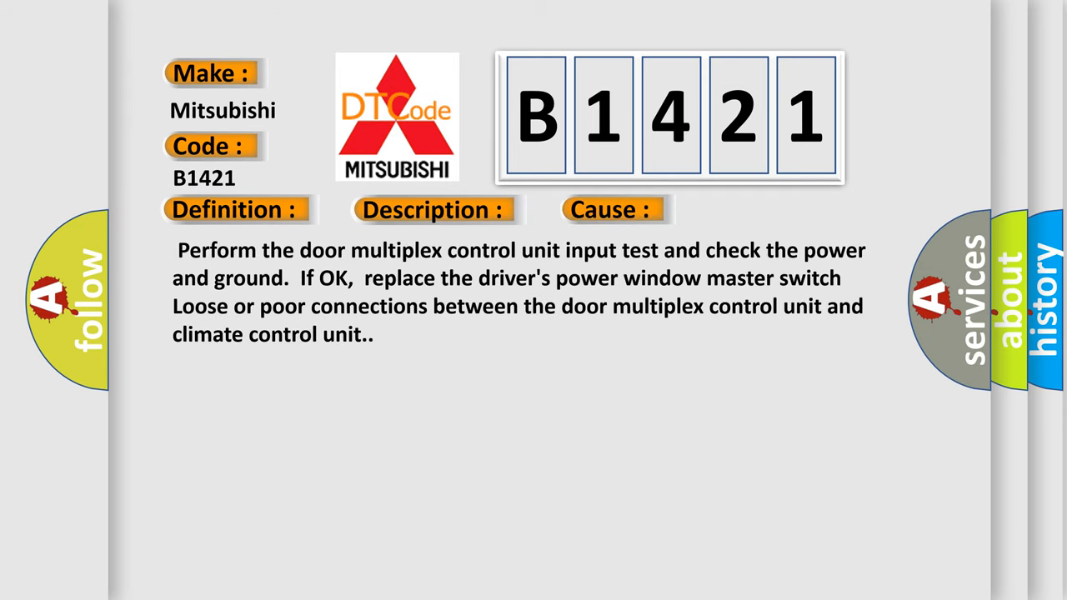